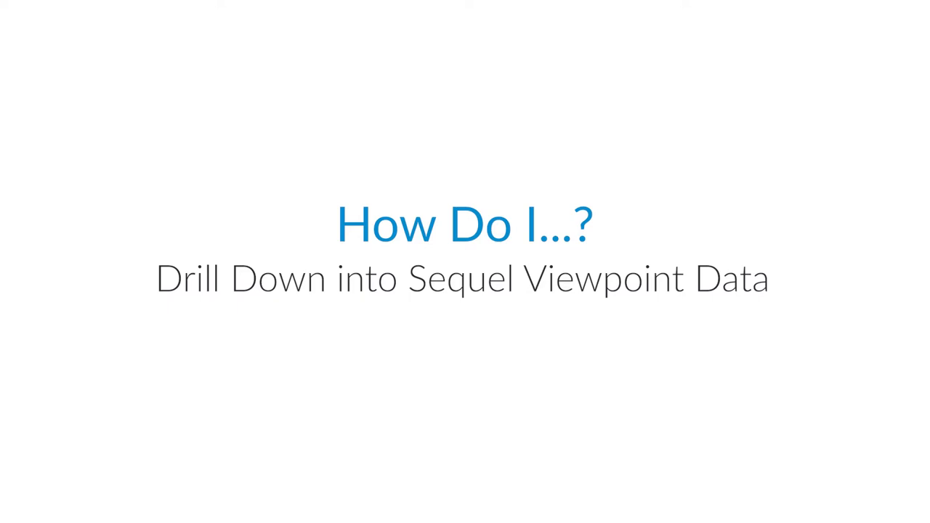
# Advance past the how-to title card to the Drill Down section slide
pyautogui.press('right')
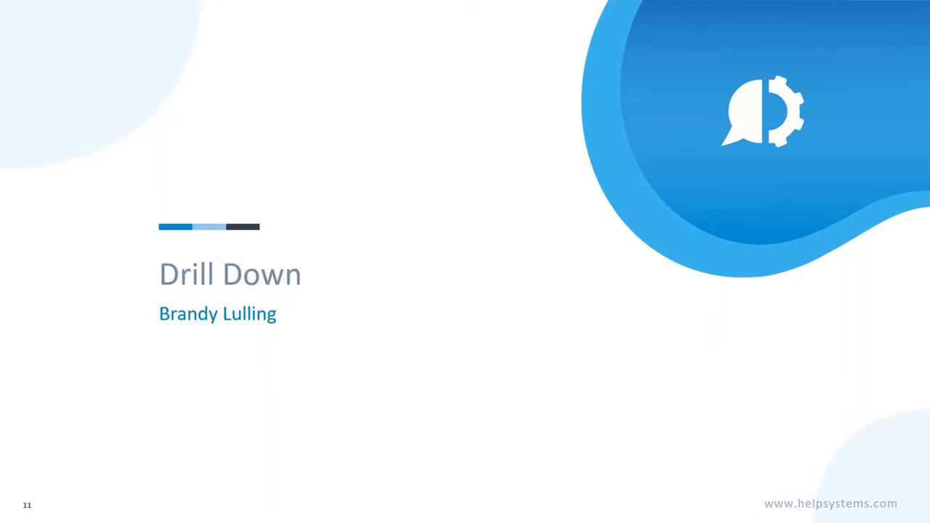
# Advance to slide 12 describing Dynamic and Application Drill Down options
pyautogui.press('Right')
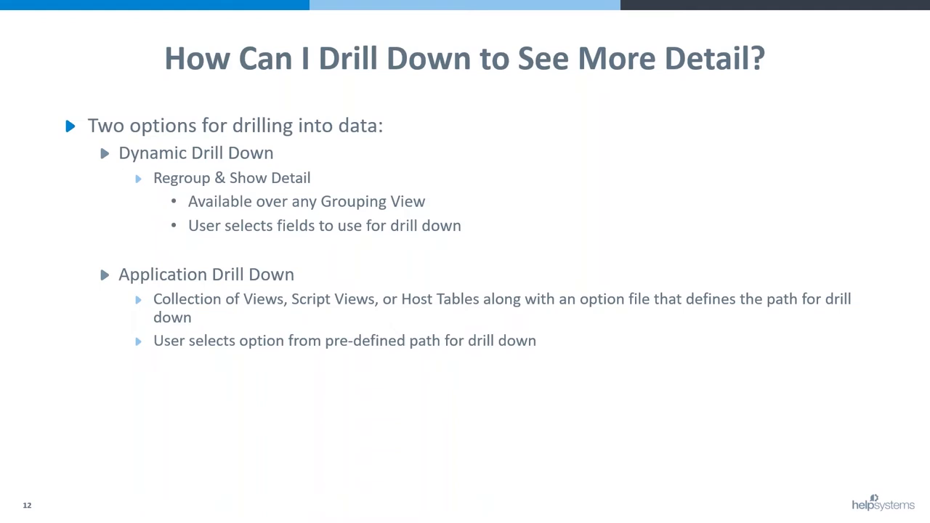
# Leave the slides for the live Invoice Count view and bring up drill-down choices for customer 100112
pyautogui.press('right')
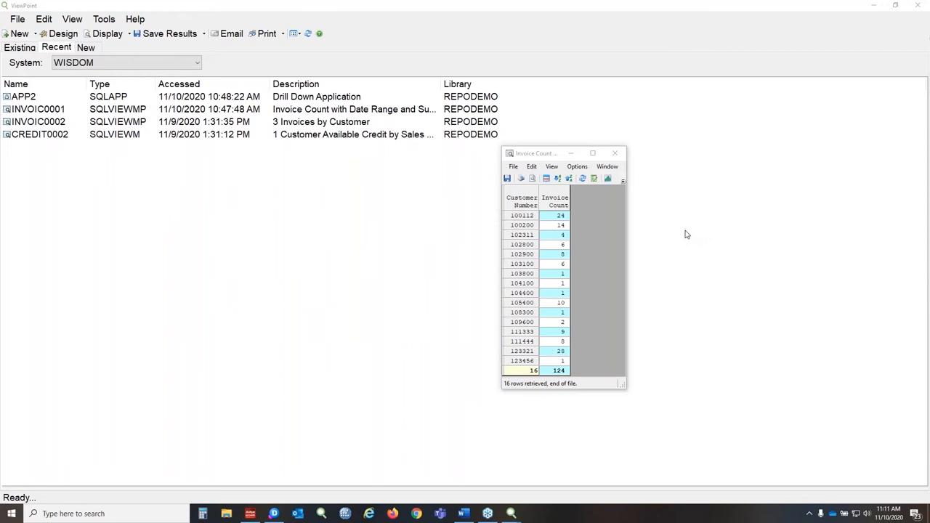
pyautogui.moveTo(654, 233)
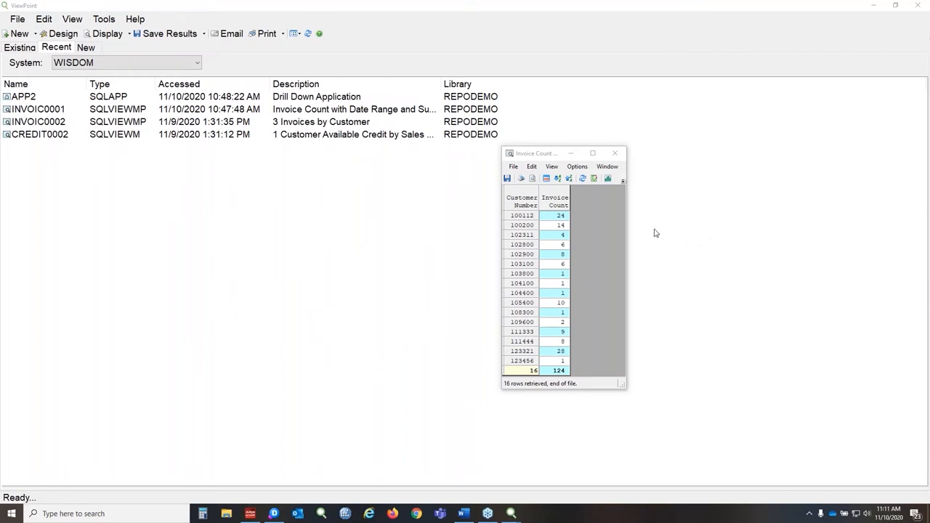
pyautogui.moveTo(560, 241)
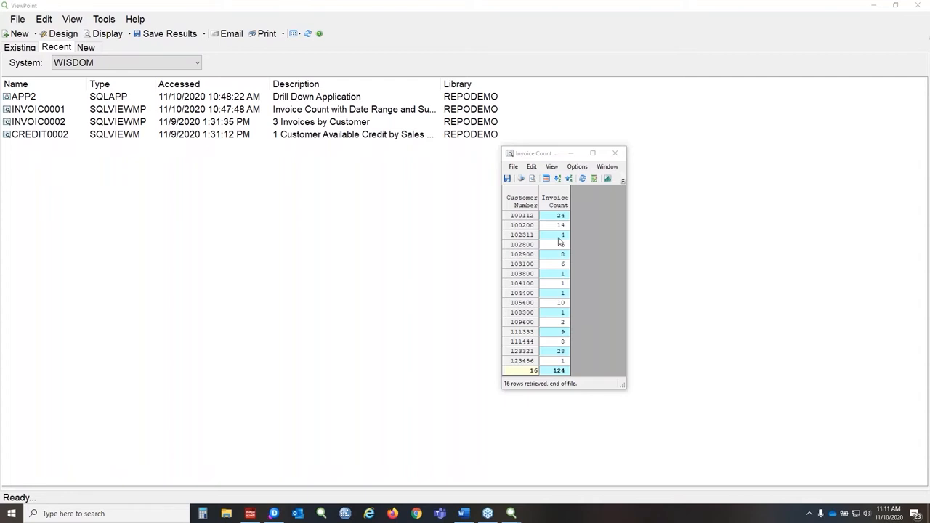
pyautogui.rightClick(530, 215)
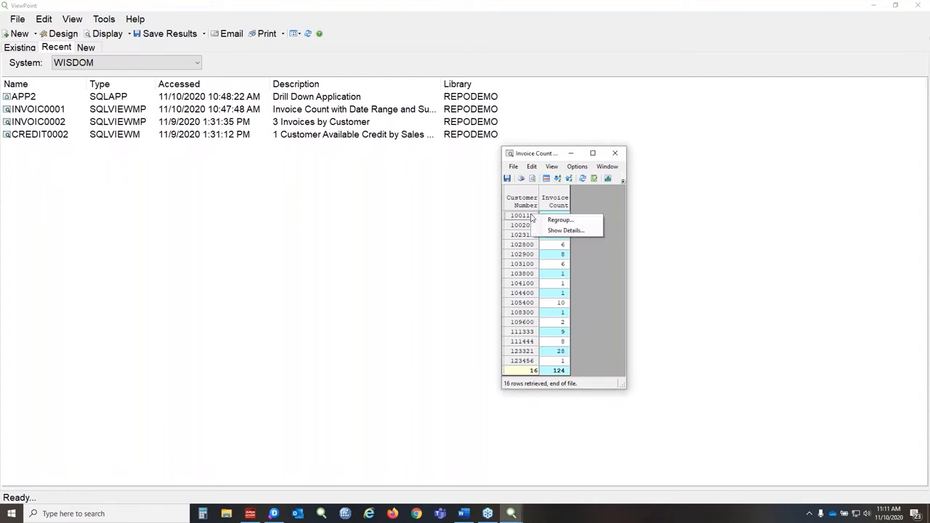
pyautogui.moveTo(571, 220)
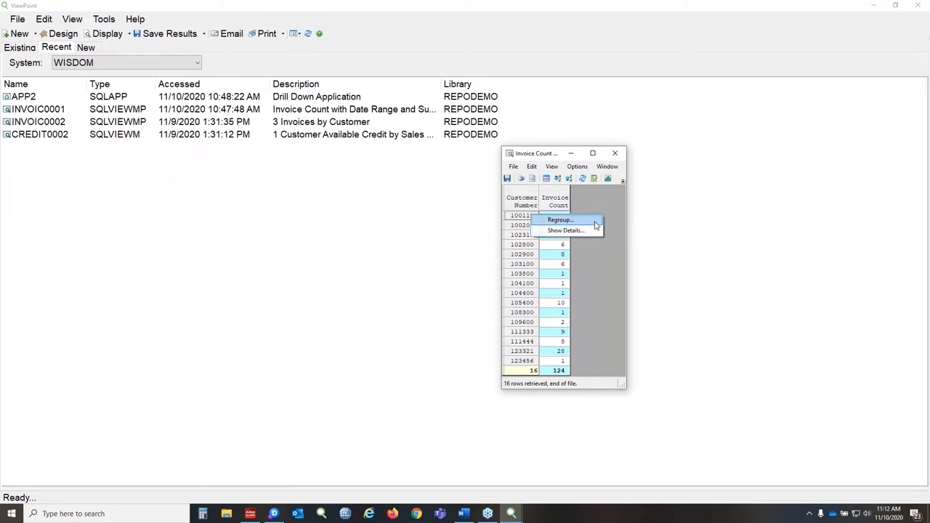
pyautogui.moveTo(566, 231)
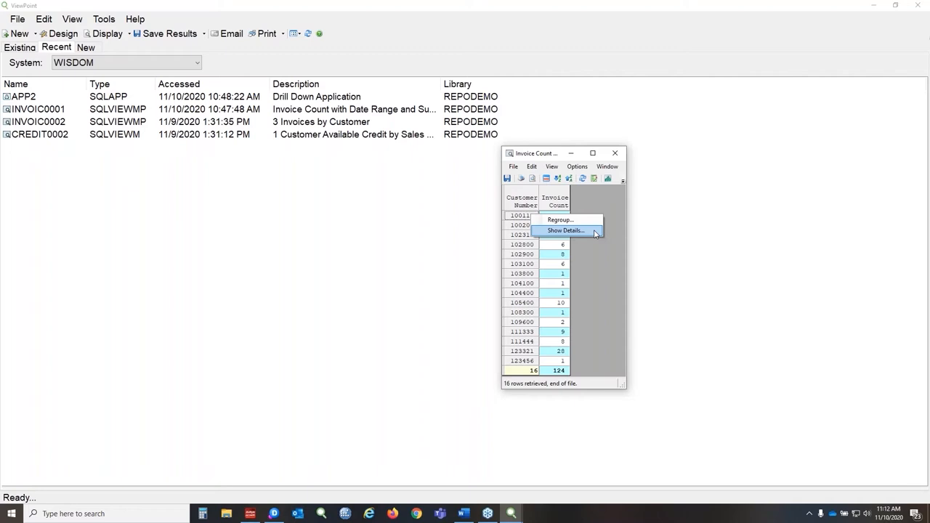
pyautogui.click(566, 230)
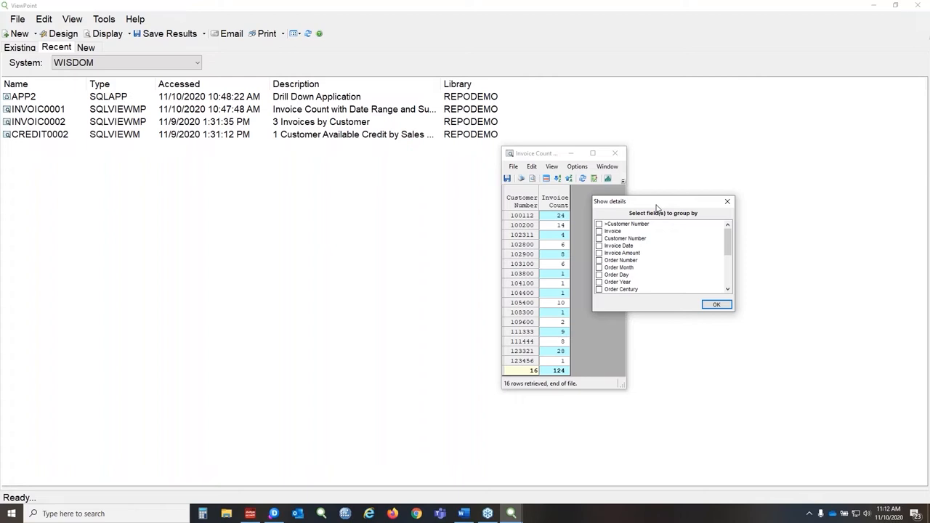
pyautogui.moveTo(611, 234)
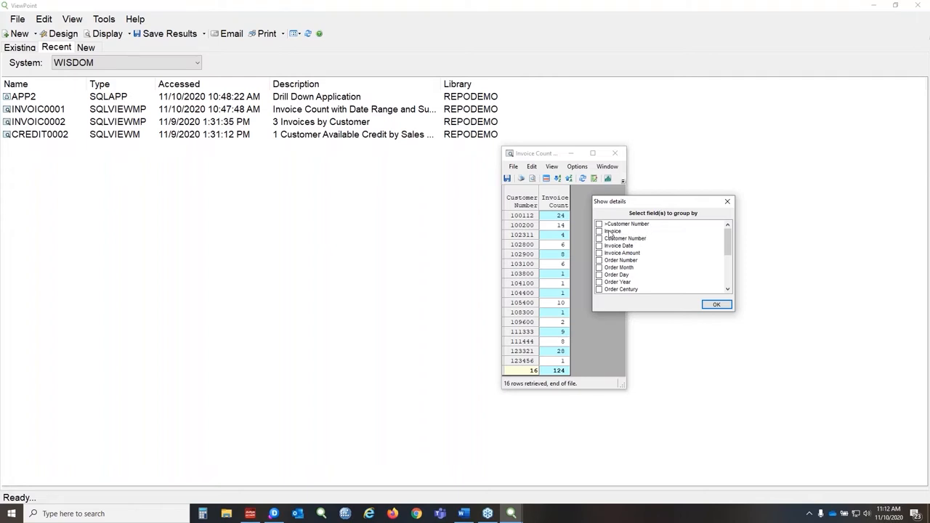
pyautogui.click(626, 224)
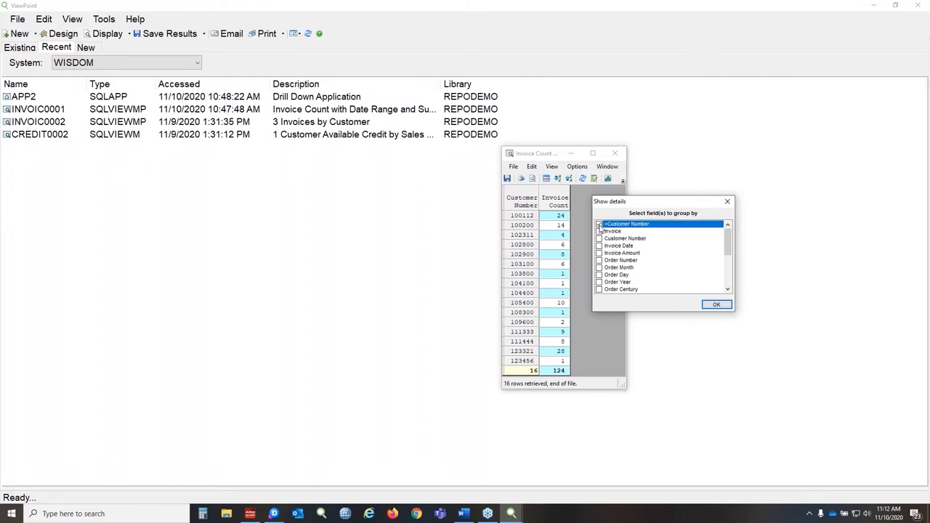
pyautogui.click(599, 224)
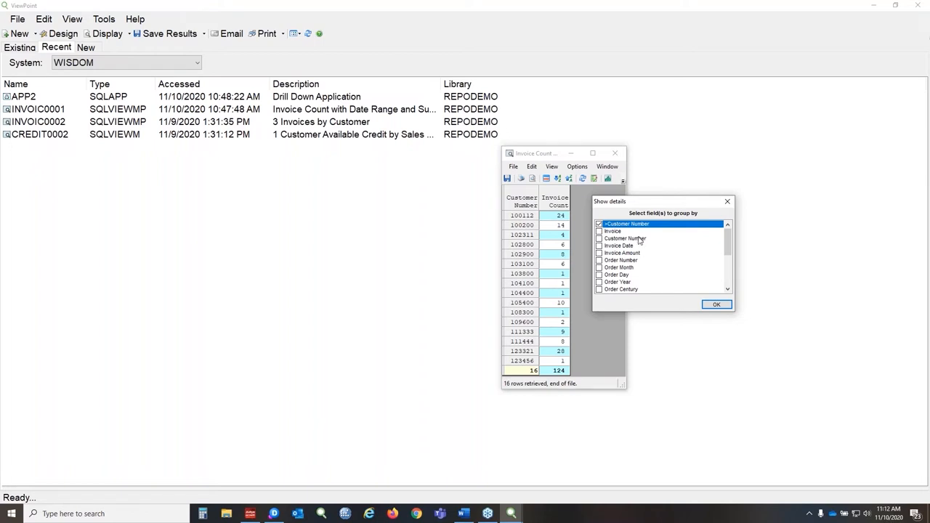
pyautogui.click(613, 231)
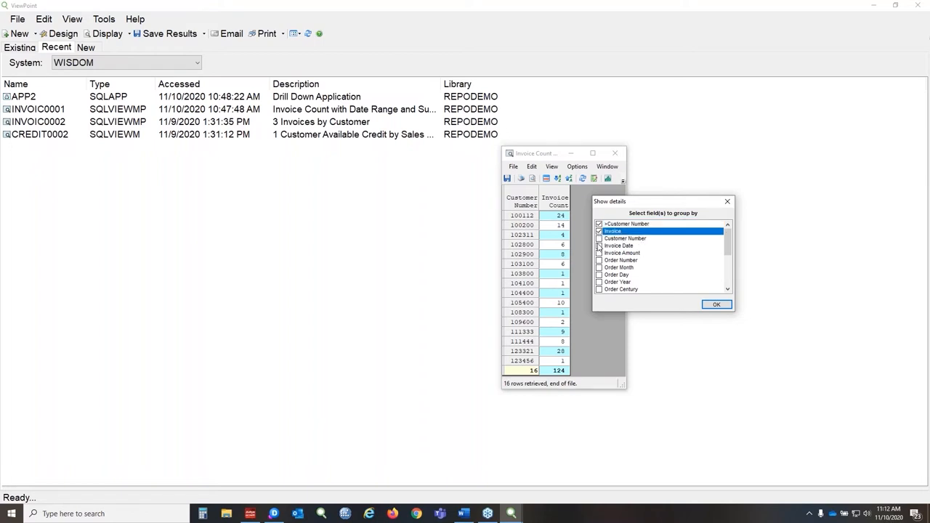
pyautogui.click(600, 252)
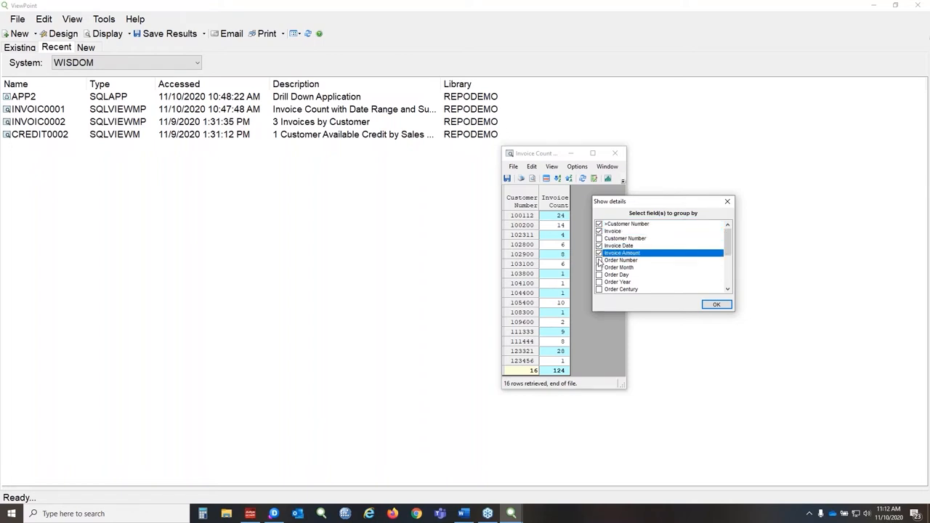
pyautogui.click(716, 303)
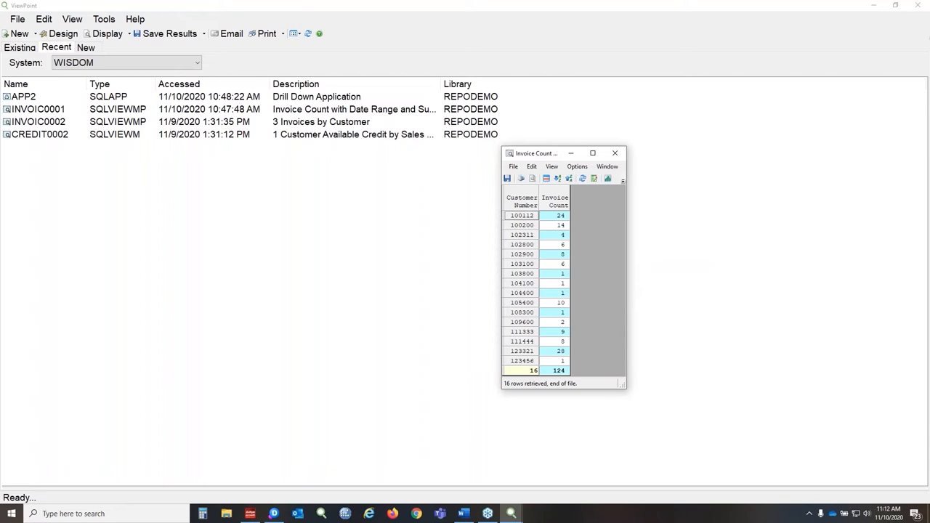
pyautogui.doubleClick(522, 215)
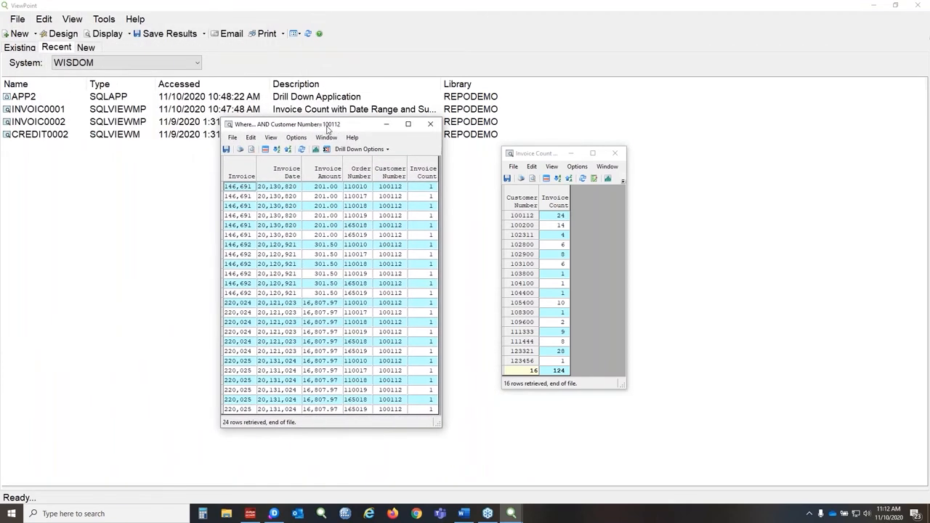
pyautogui.moveTo(332, 129)
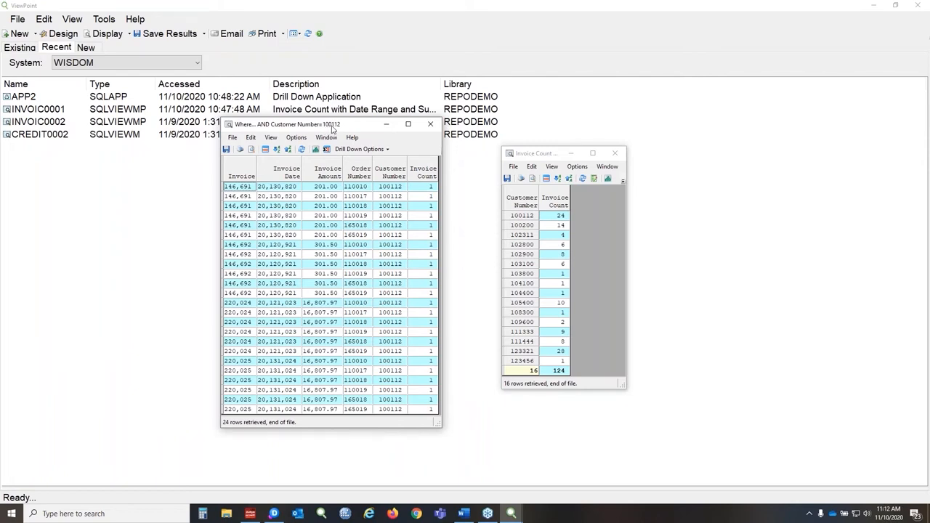
pyautogui.click(424, 171)
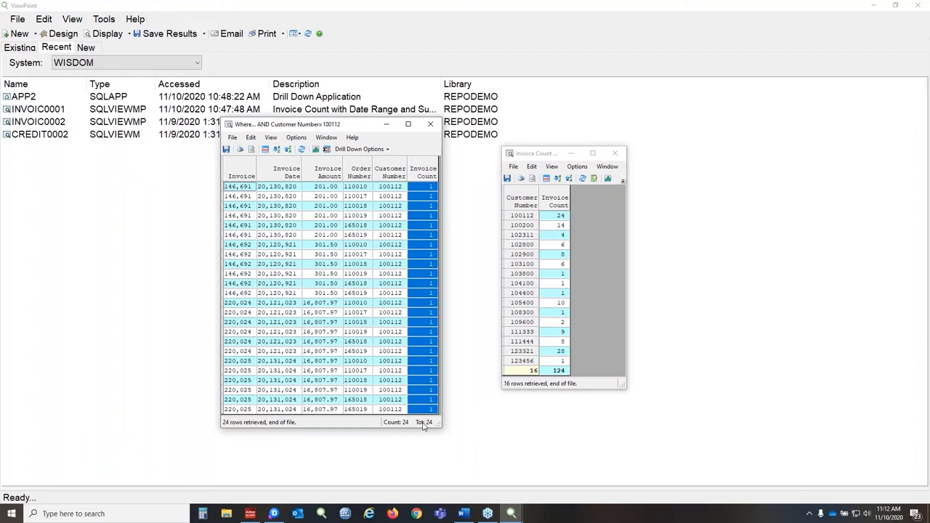
pyautogui.moveTo(555, 220)
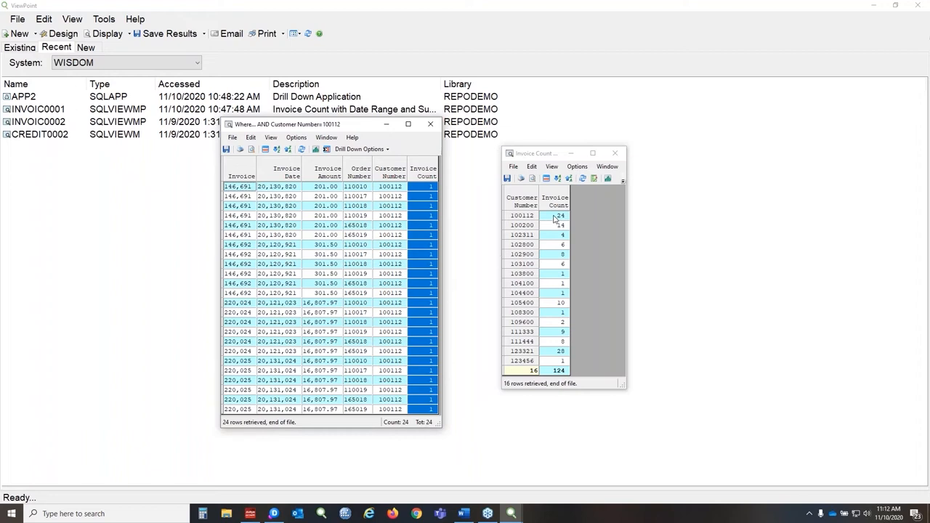
pyautogui.click(430, 124)
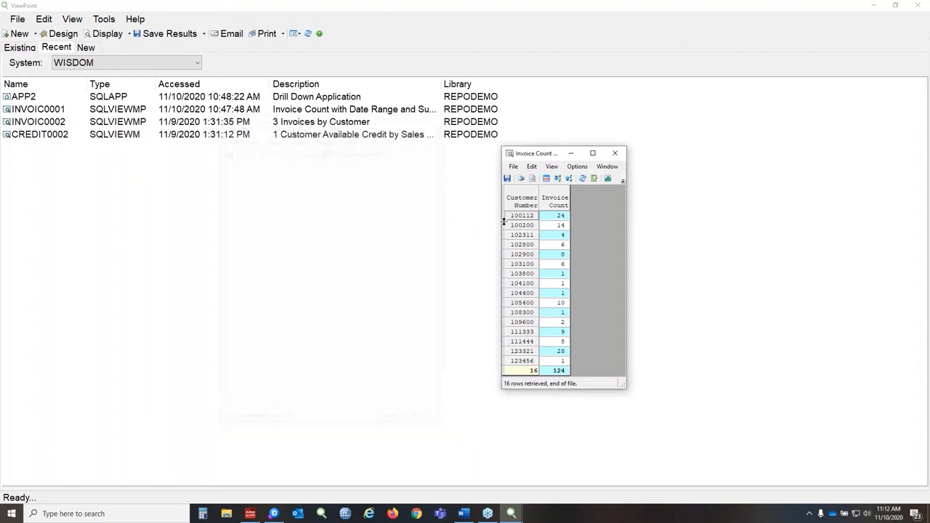
pyautogui.rightClick(522, 215)
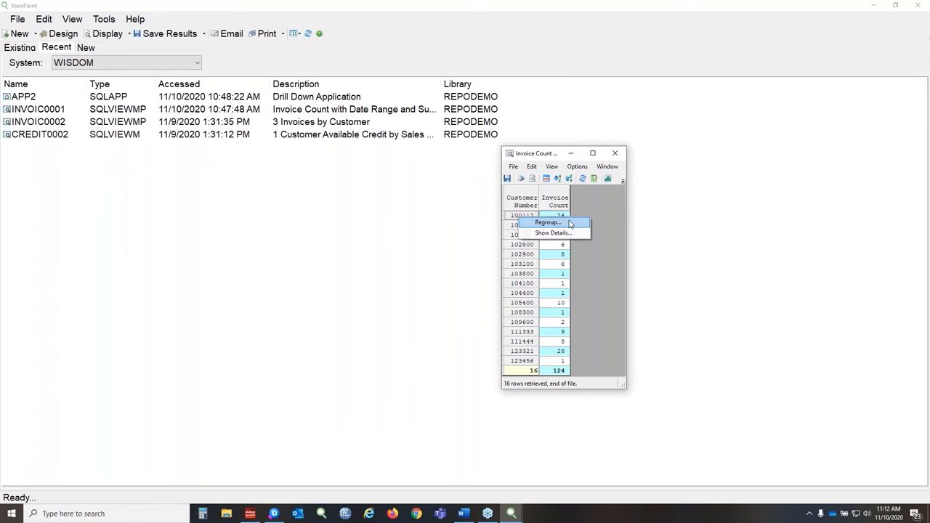
# Regroup the customer's invoices by Order Type, giving B 21, O 17 and R 86
pyautogui.click(548, 223)
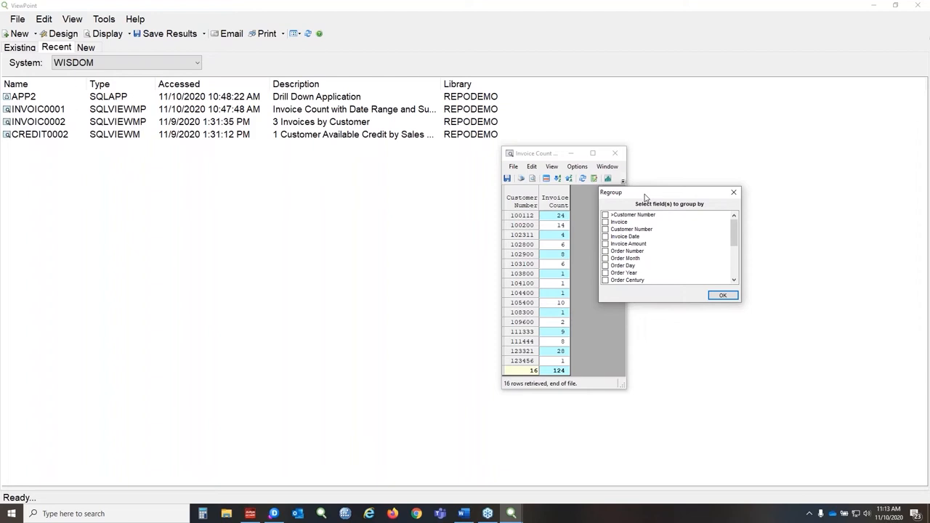
pyautogui.scroll(-3)
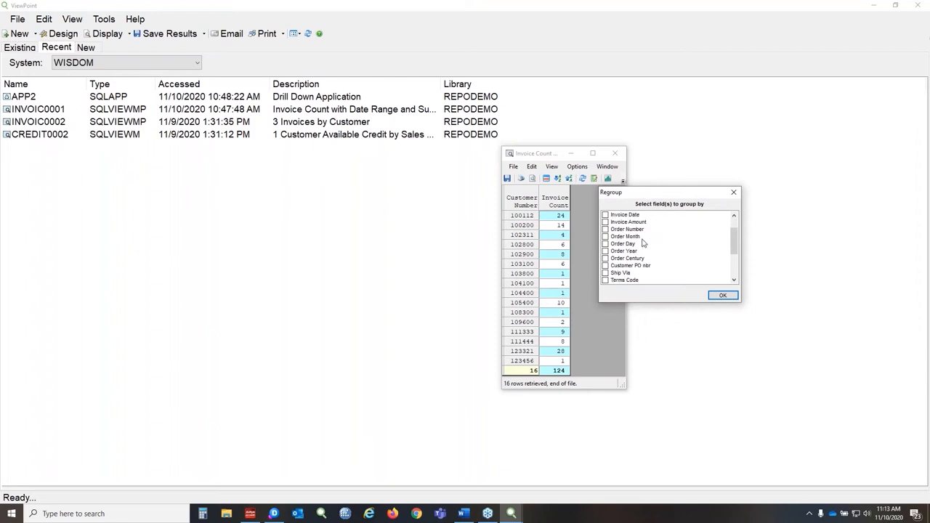
pyautogui.scroll(-3)
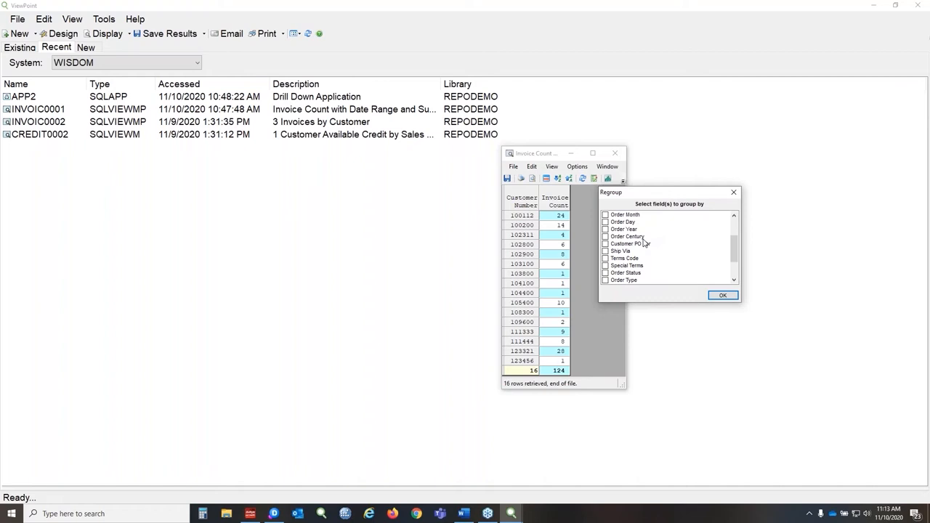
pyautogui.click(605, 280)
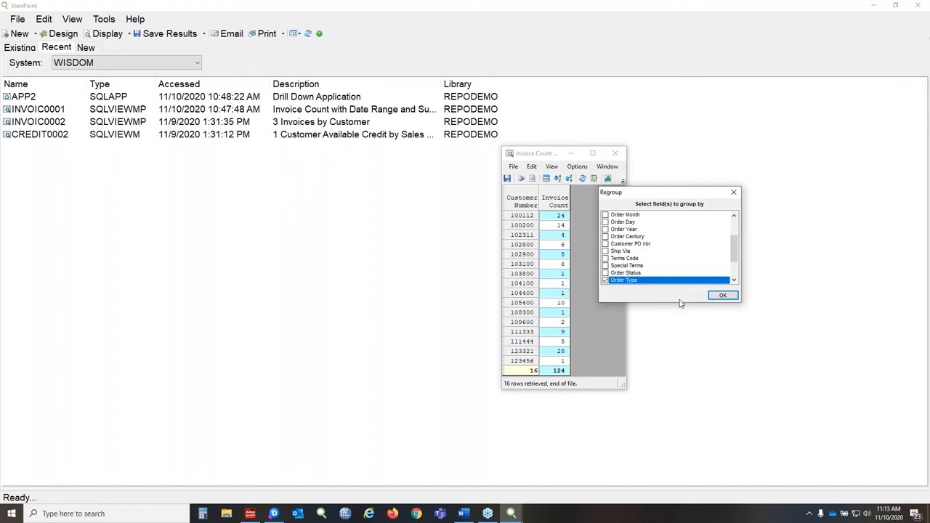
pyautogui.click(723, 295)
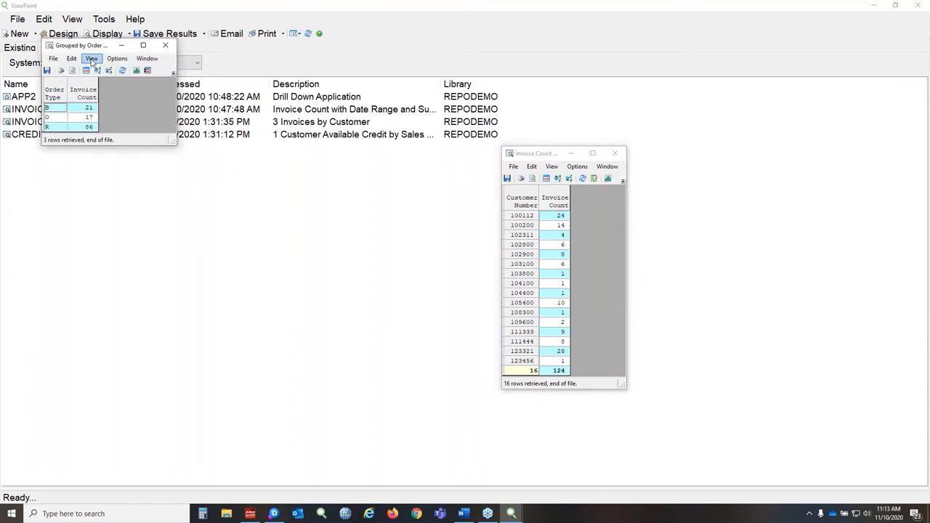
# Sort the order-type totals by invoice count (summing to 124), then close the grouped window
pyautogui.moveTo(81, 45); pyautogui.dragTo(349, 188)
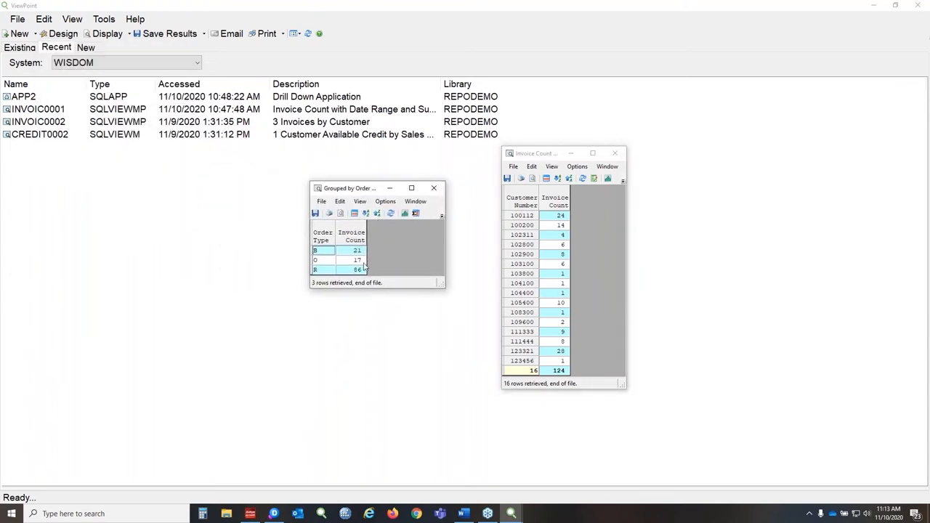
pyautogui.click(351, 237)
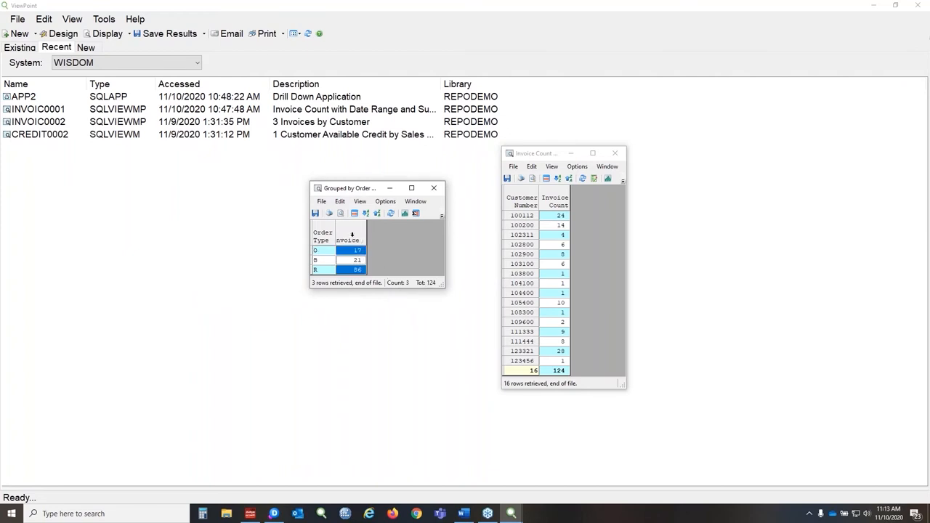
pyautogui.moveTo(574, 379)
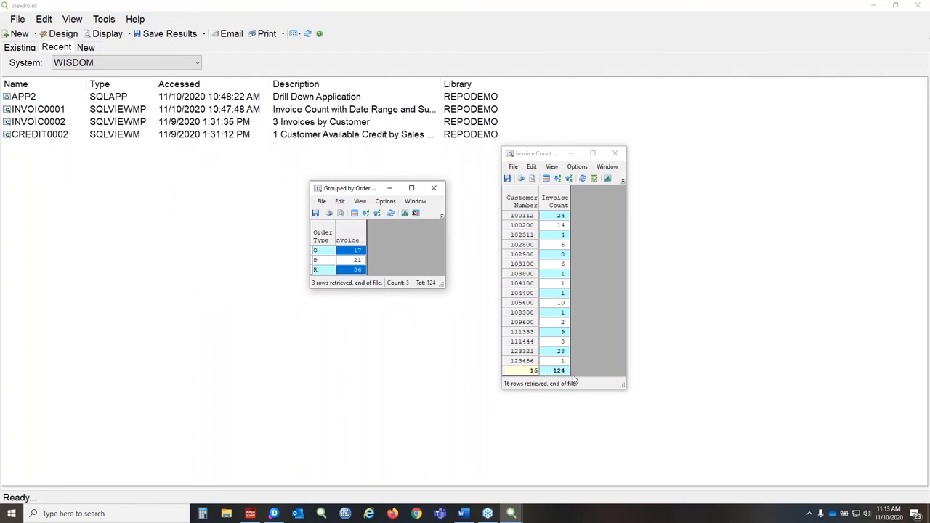
pyautogui.moveTo(340, 213)
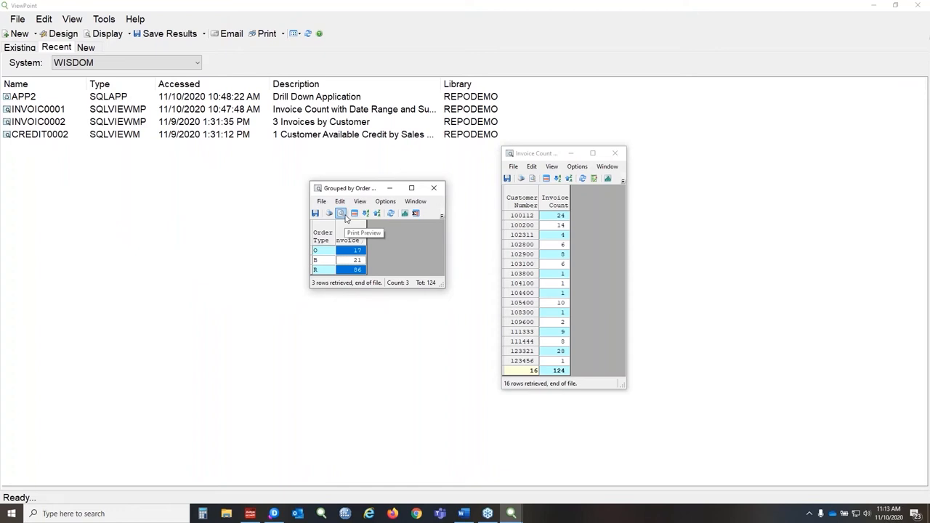
pyautogui.moveTo(396, 249)
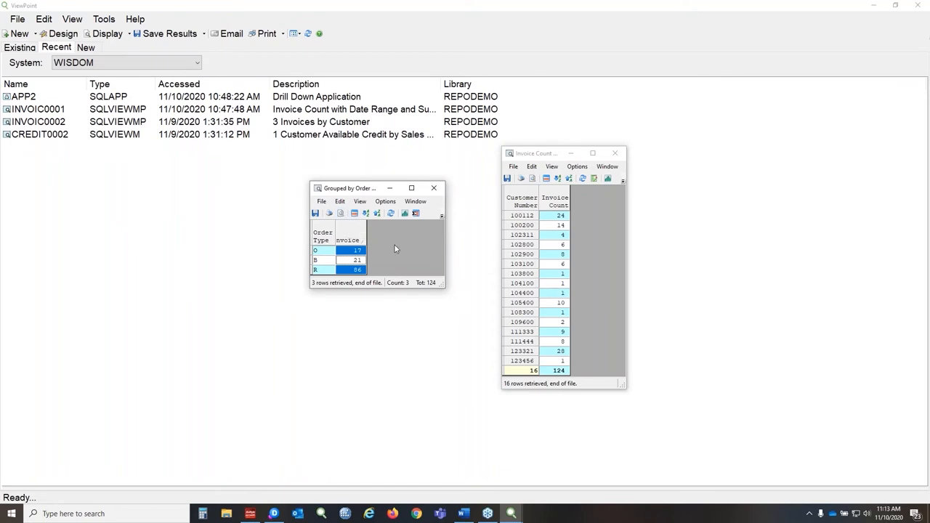
pyautogui.click(321, 201)
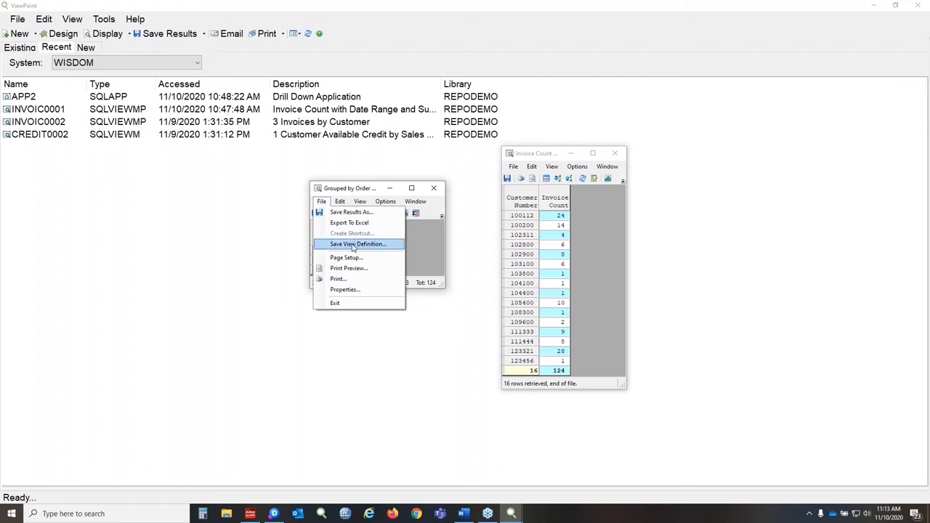
pyautogui.moveTo(374, 249)
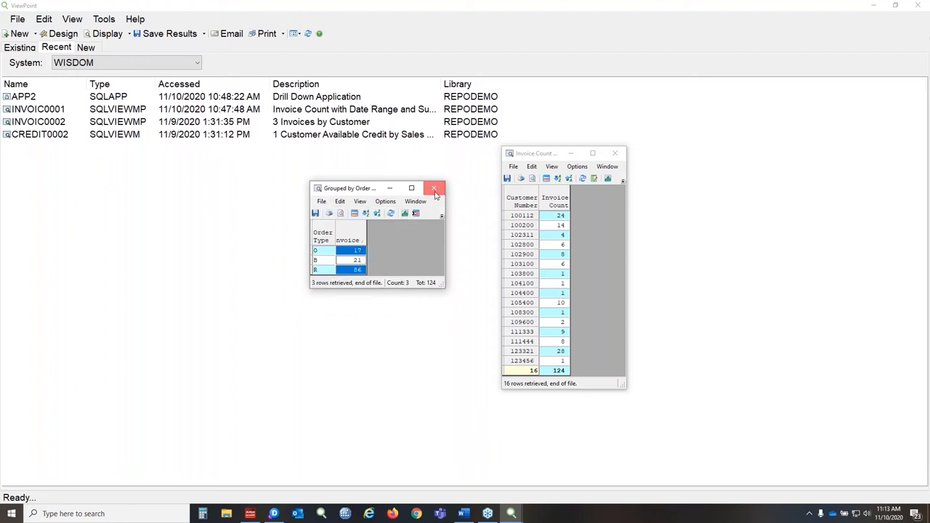
pyautogui.click(435, 188)
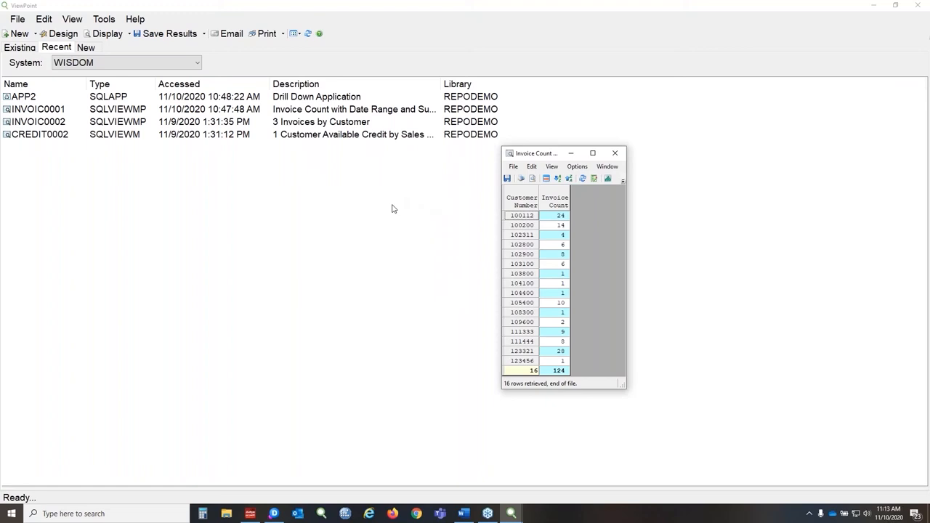
pyautogui.moveTo(616, 153)
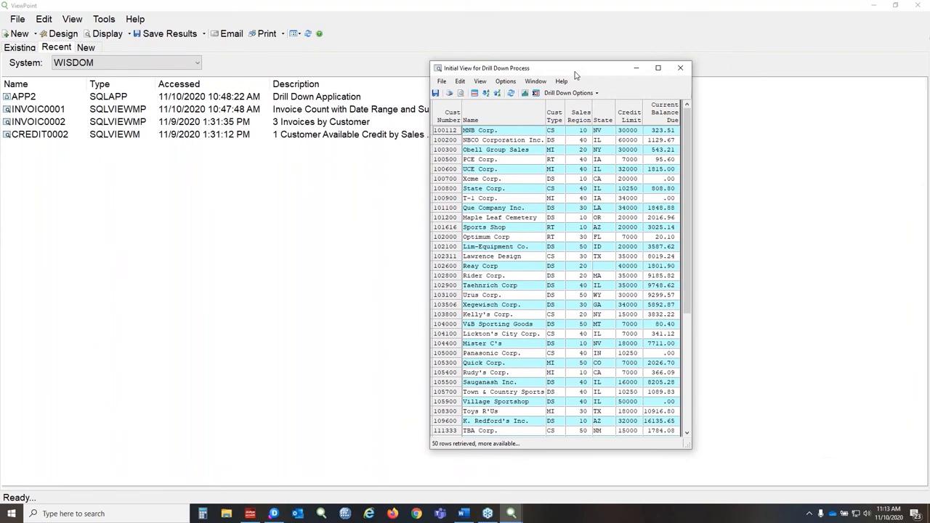
pyautogui.moveTo(594, 190)
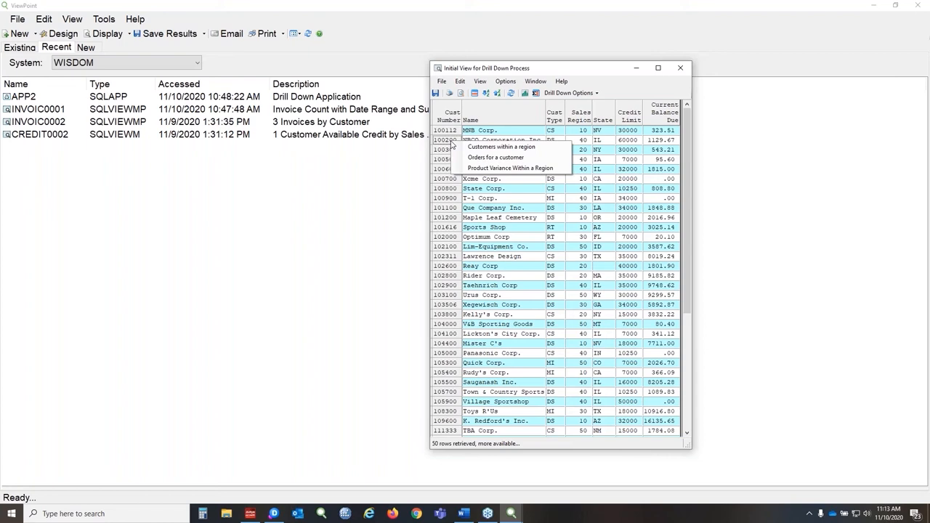
pyautogui.moveTo(501, 147)
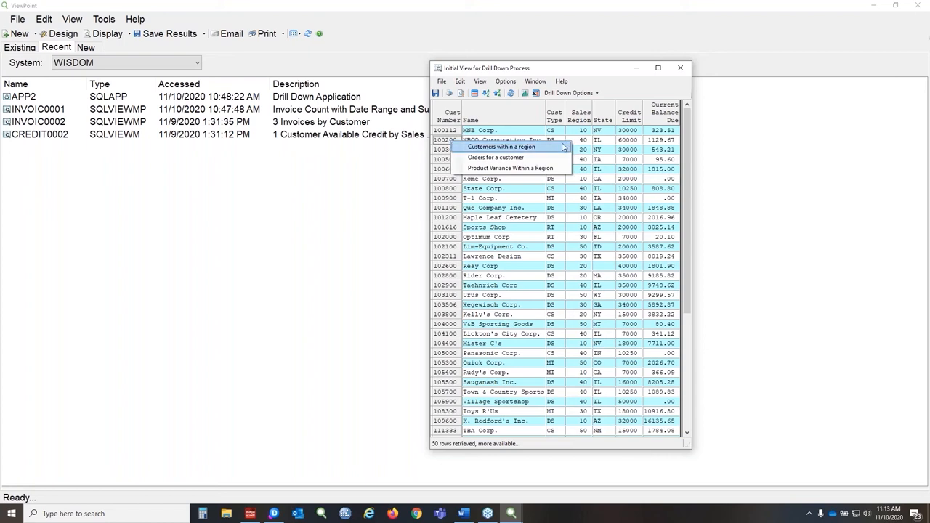
pyautogui.moveTo(511, 168)
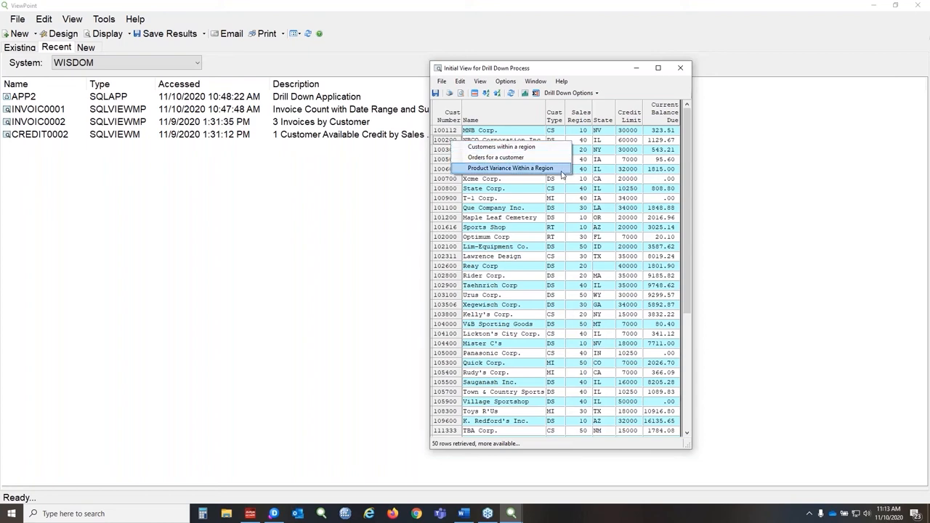
pyautogui.moveTo(495, 157)
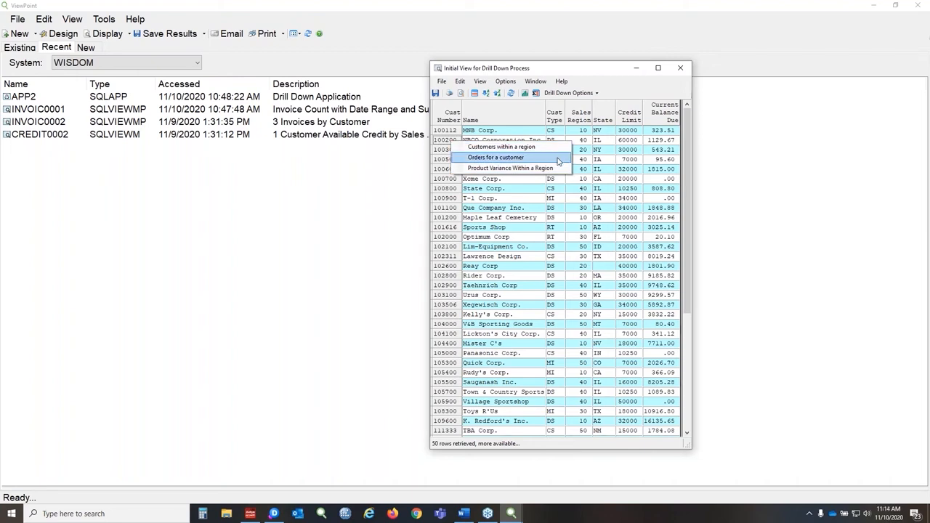
# Drill into a customer's orders, then into the 3 line items of order 110025
pyautogui.click(495, 158)
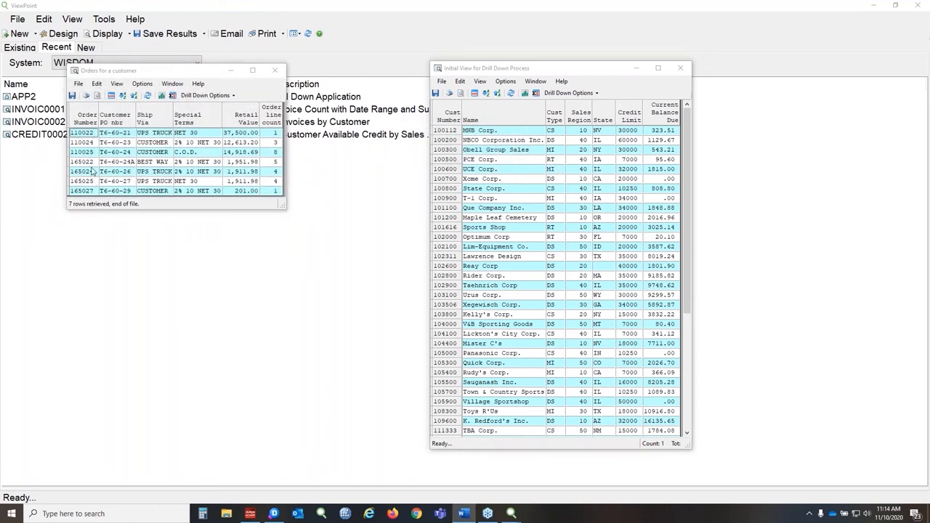
pyautogui.moveTo(114, 143)
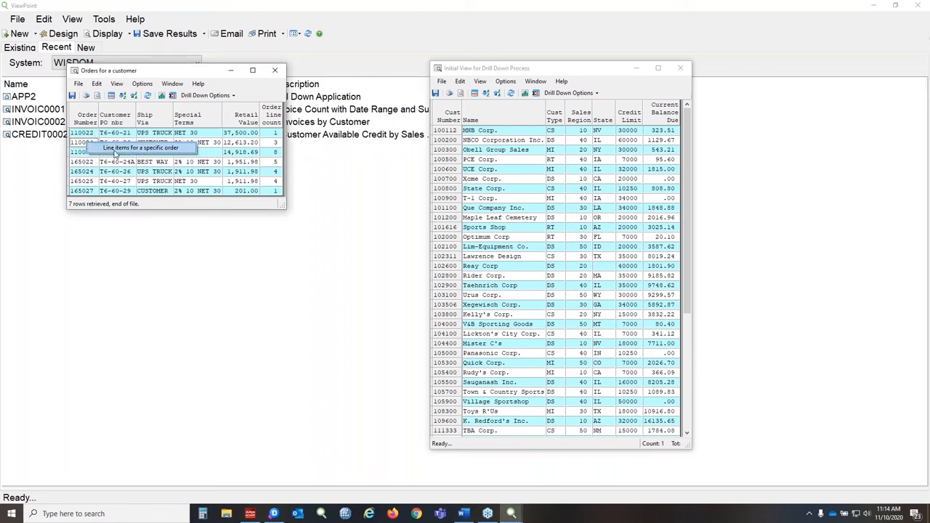
pyautogui.click(141, 148)
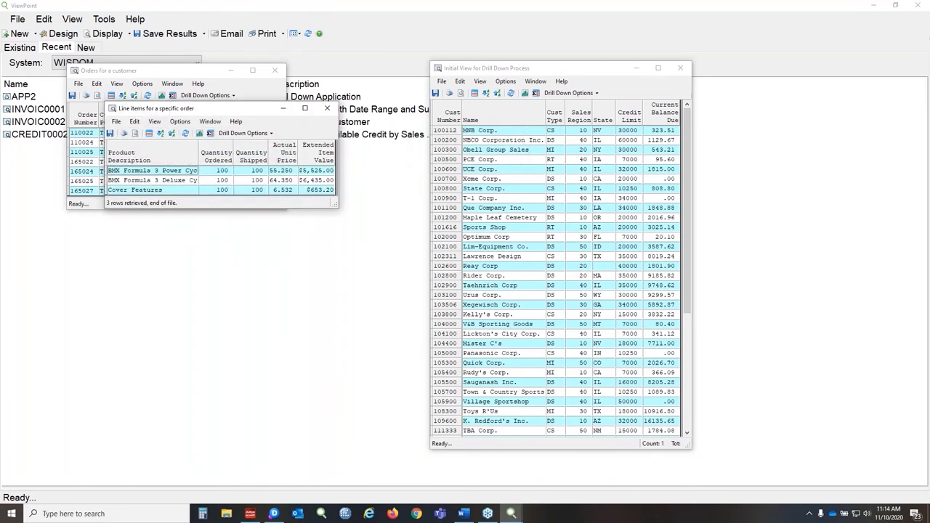
pyautogui.moveTo(582, 269)
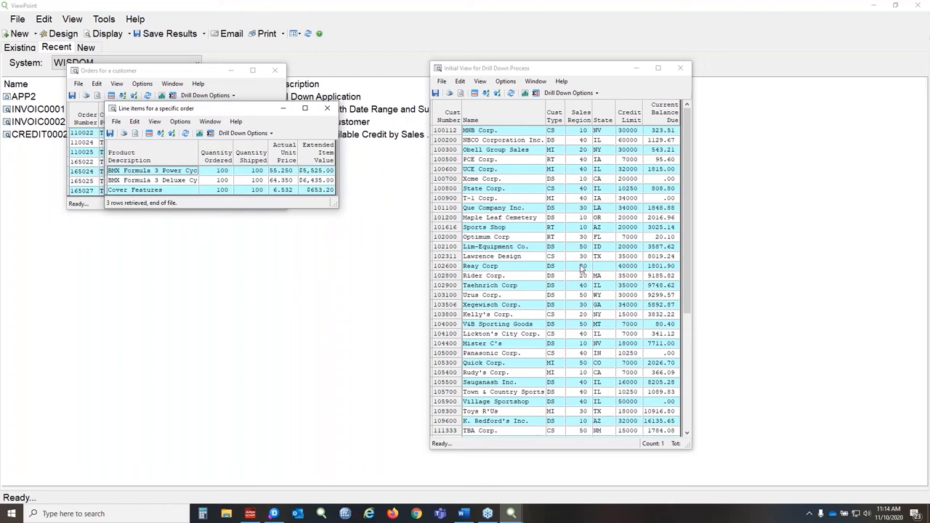